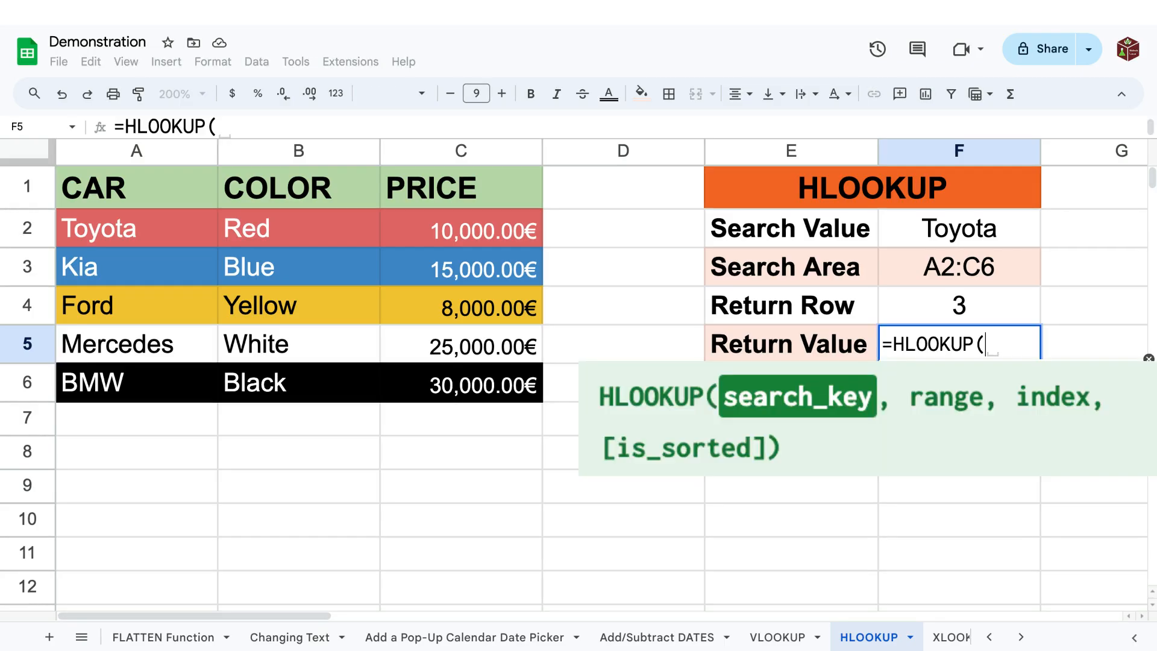
Enter =HLOOKUP("Toyota",A2:C6,3) in F5 so it returns Ford
{"action": "type", "text": "\"Toyota\""}
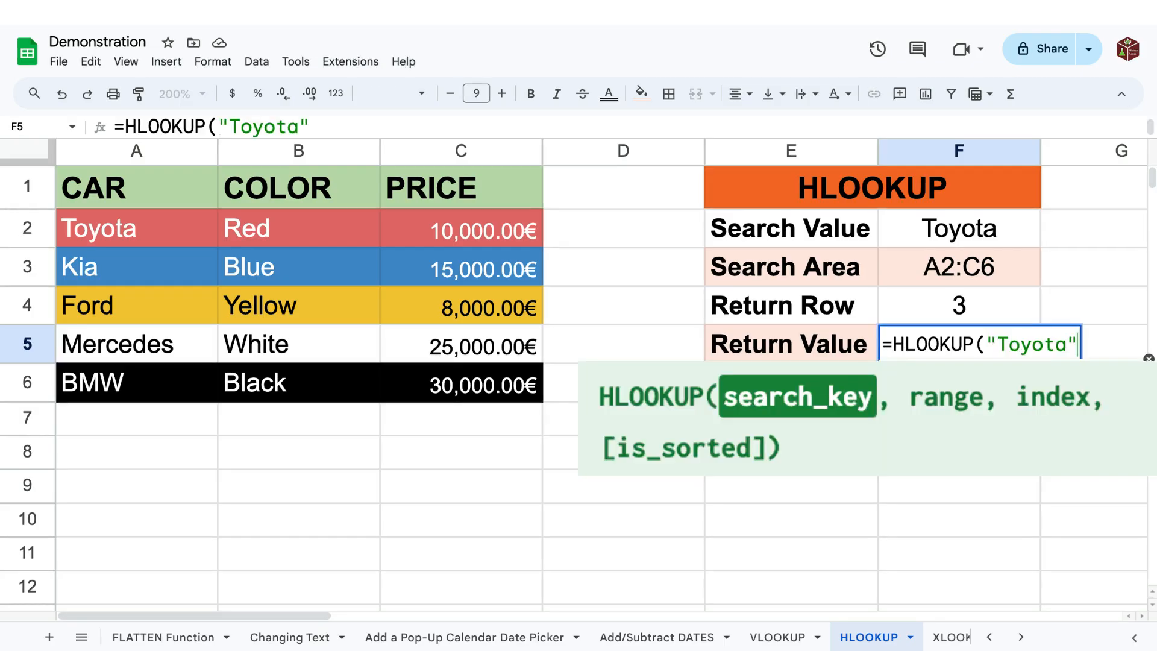
{"action": "type", "text": ",A2:C6"}
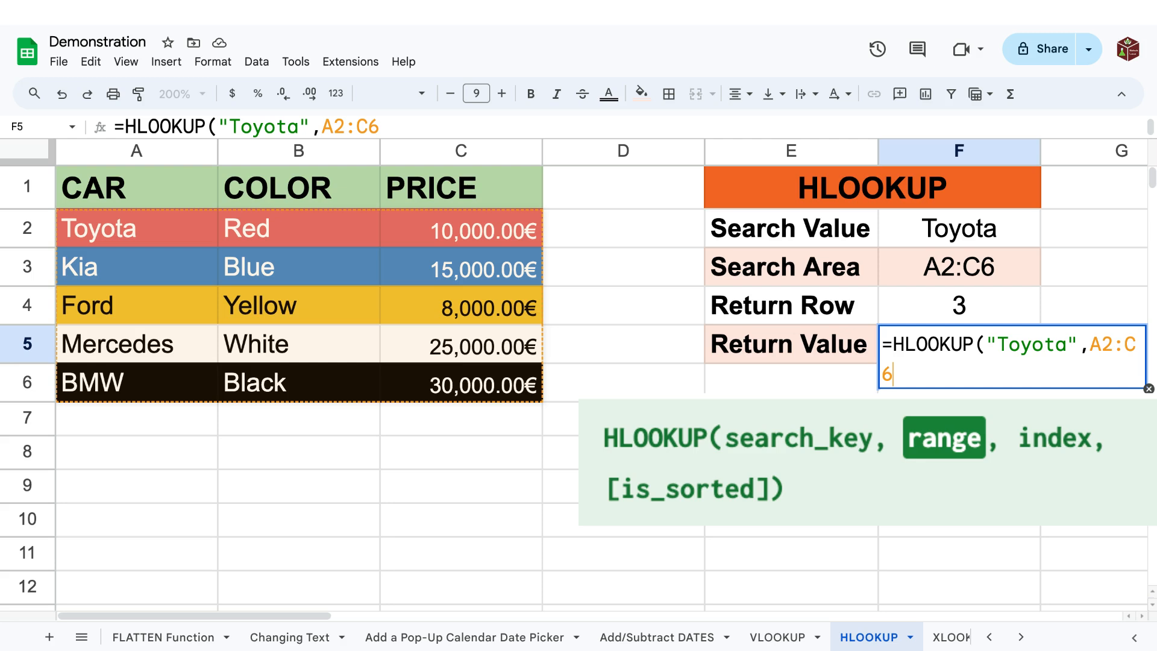
{"action": "type", "text": ",3"}
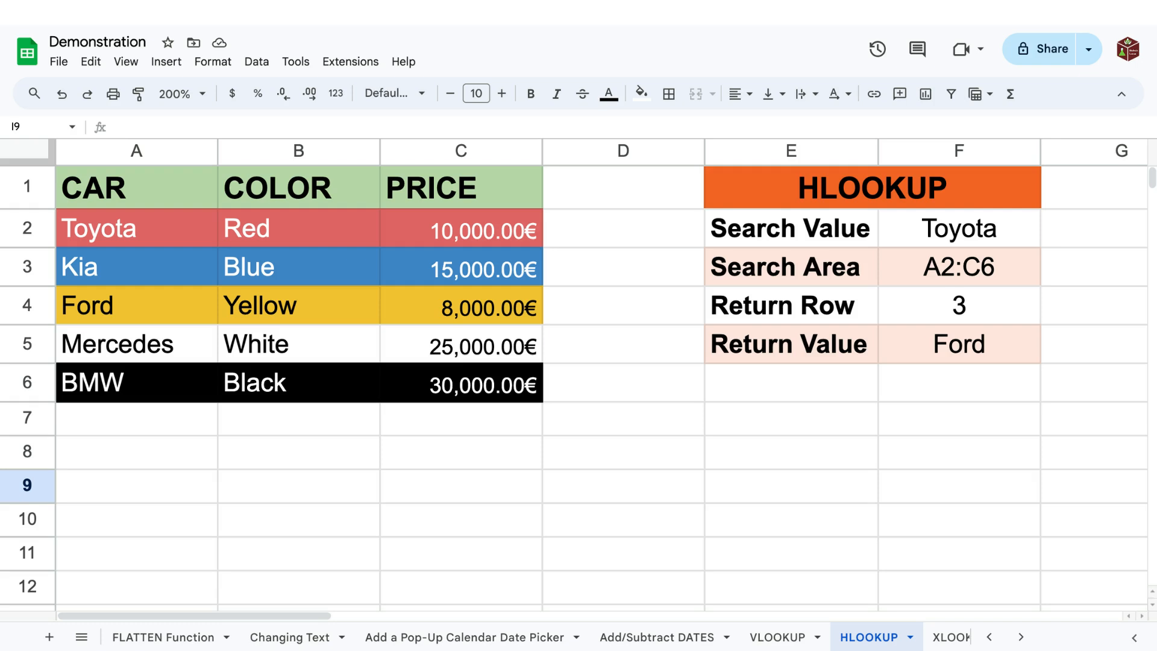
Edit F5 to =HLOOKUP(F2,INDIRECT(F3),F4,0), reading search value, range and row from F2–F4
{"action": "left_click", "coordinate": [959, 228]}
{"action": "type", "text": "Red"}
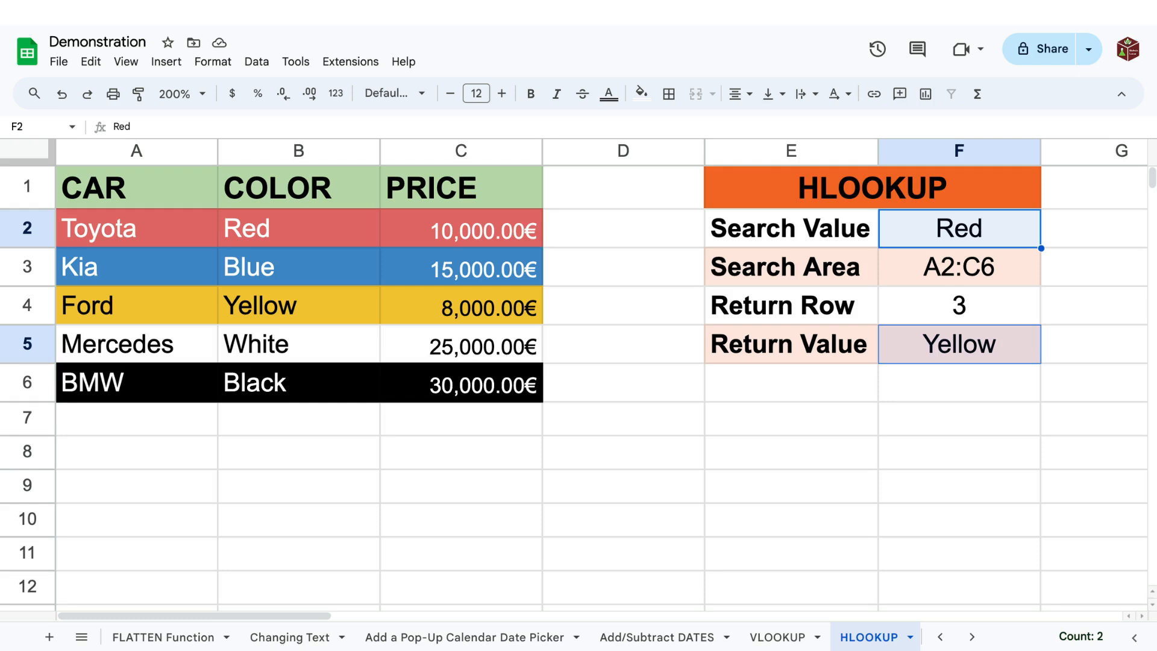
Restore Toyota in F2 and enter 5 in F4 so F5 returns BMW
{"action": "left_click", "coordinate": [959, 266]}
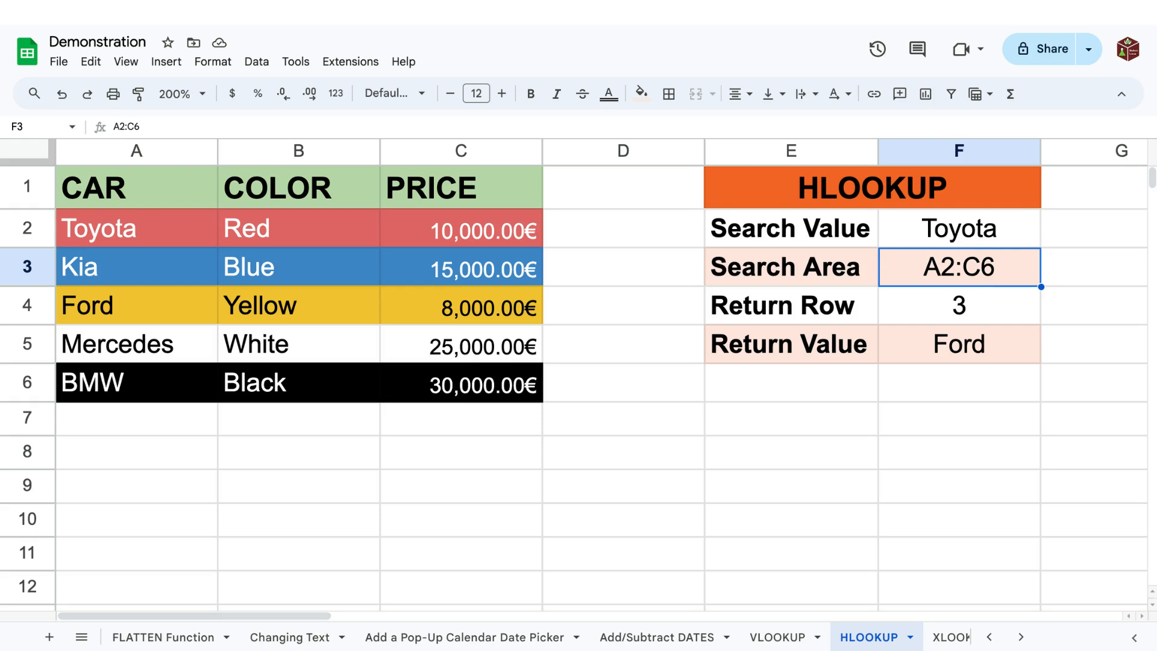
{"action": "left_click", "coordinate": [959, 305]}
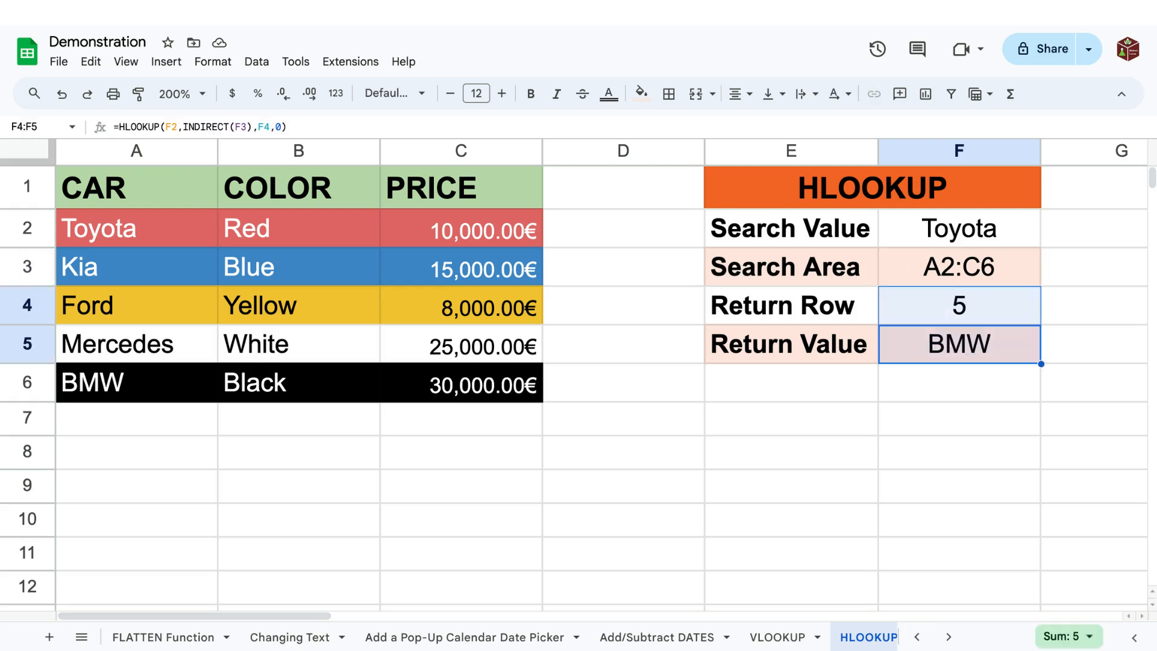